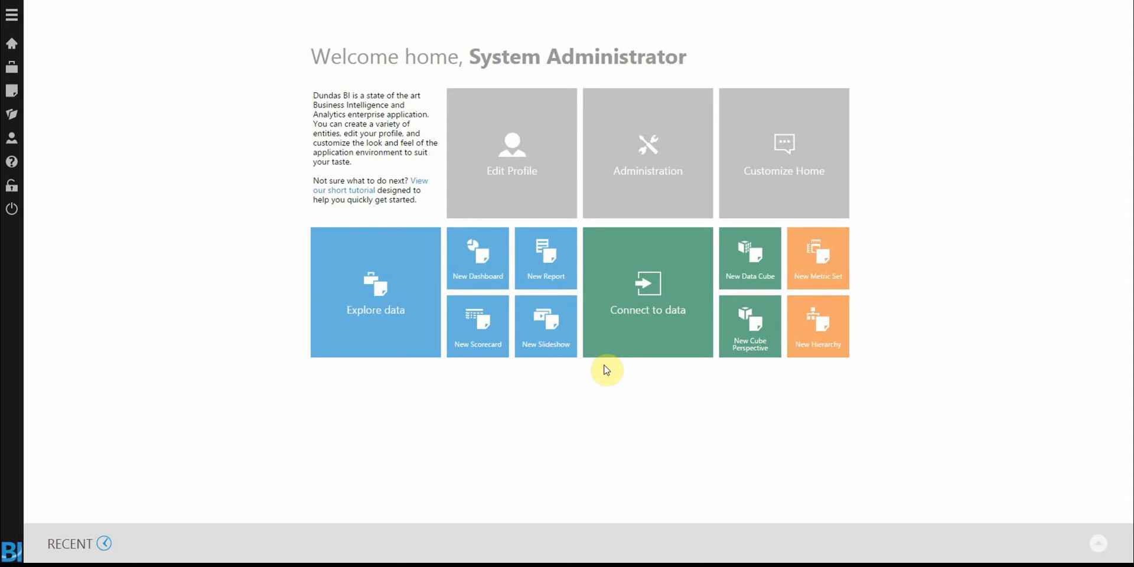
pyautogui.moveTo(951, 222)
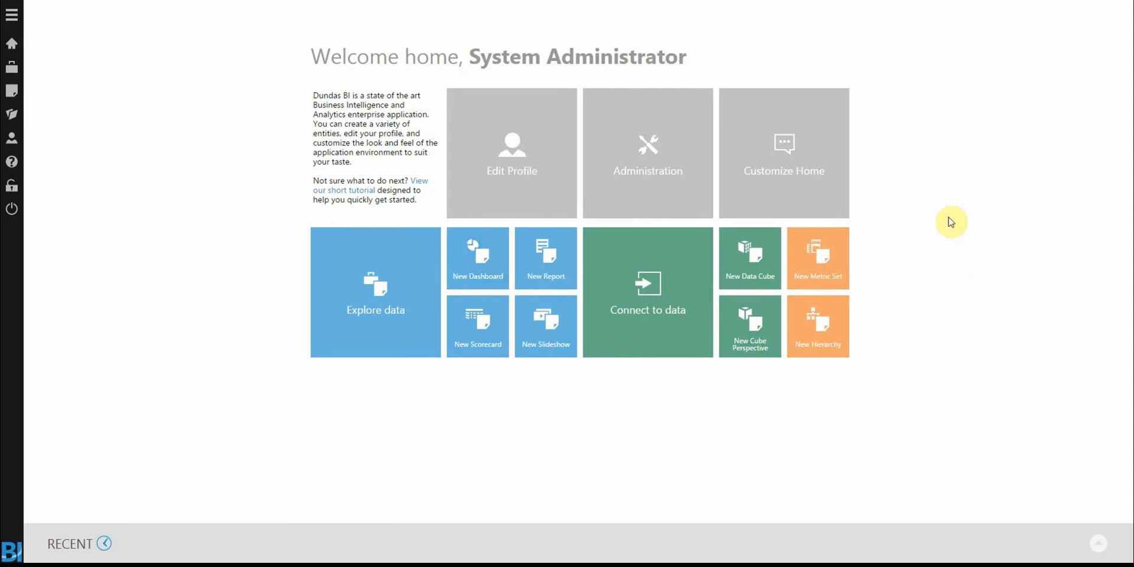
pyautogui.moveTo(998, 287)
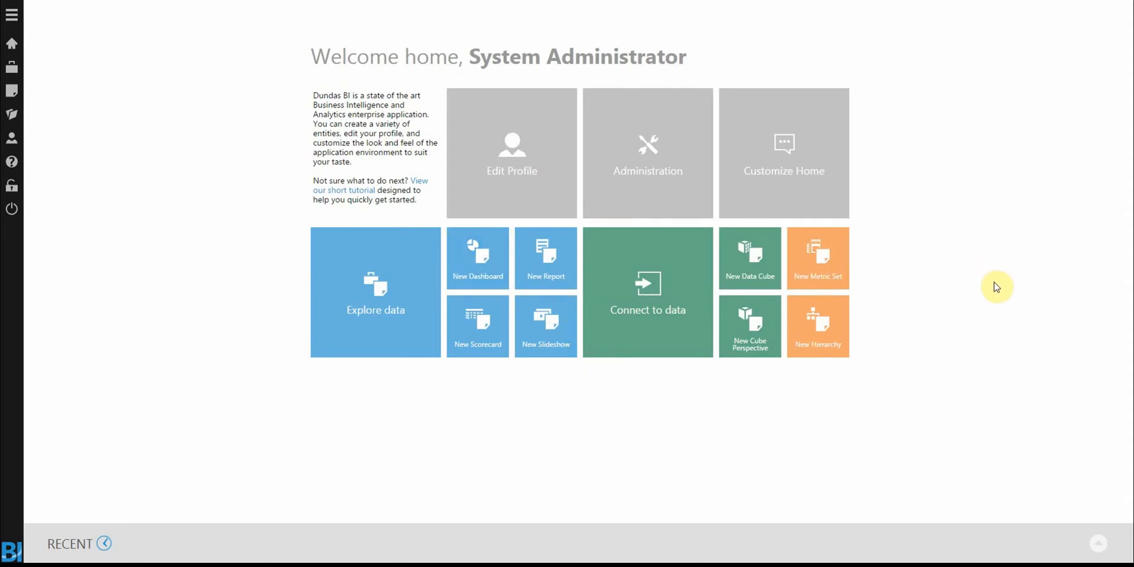
pyautogui.moveTo(891, 501)
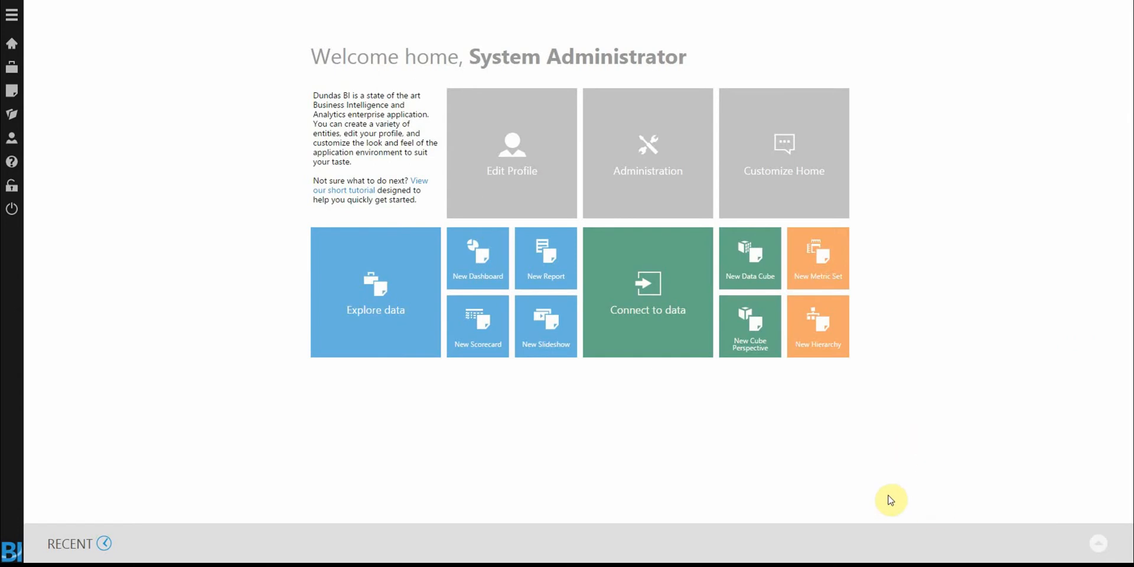
pyautogui.moveTo(751, 327)
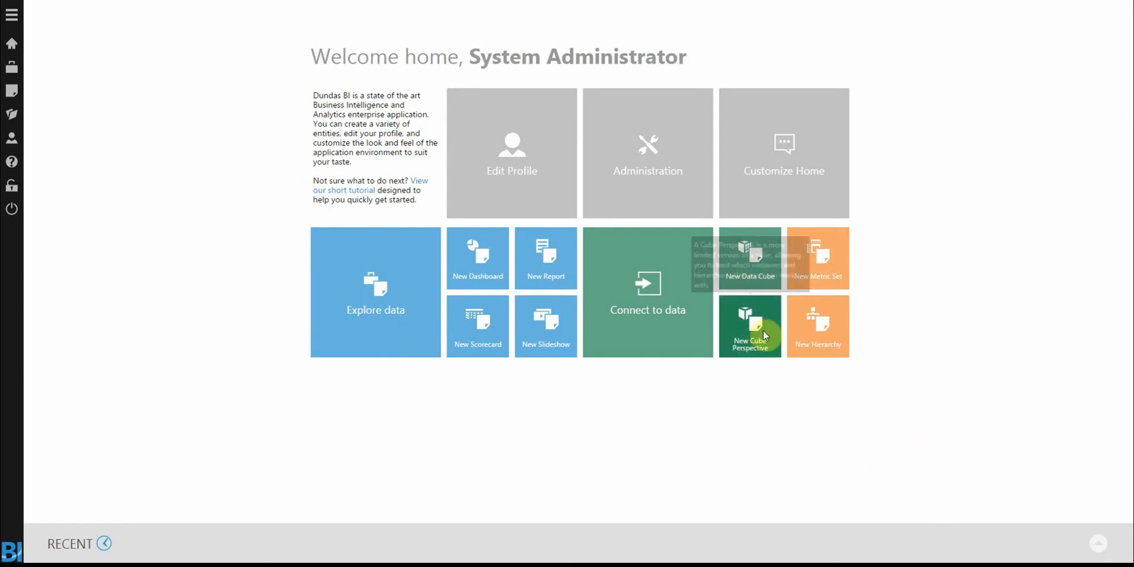
# - Start a new Cube Perspective from the home page tile
pyautogui.click(750, 326)
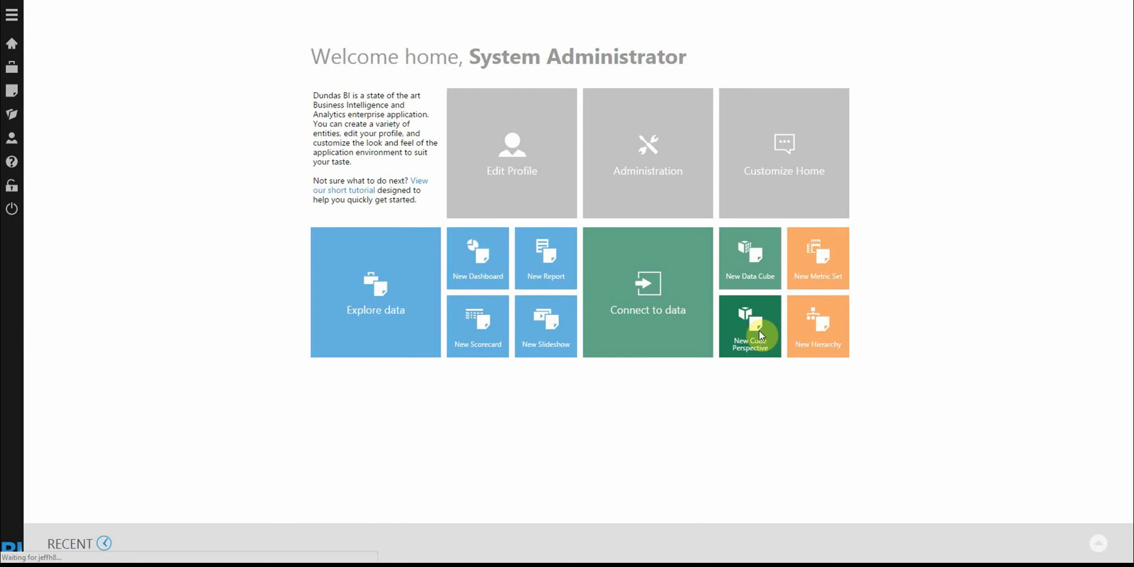
pyautogui.click(749, 326)
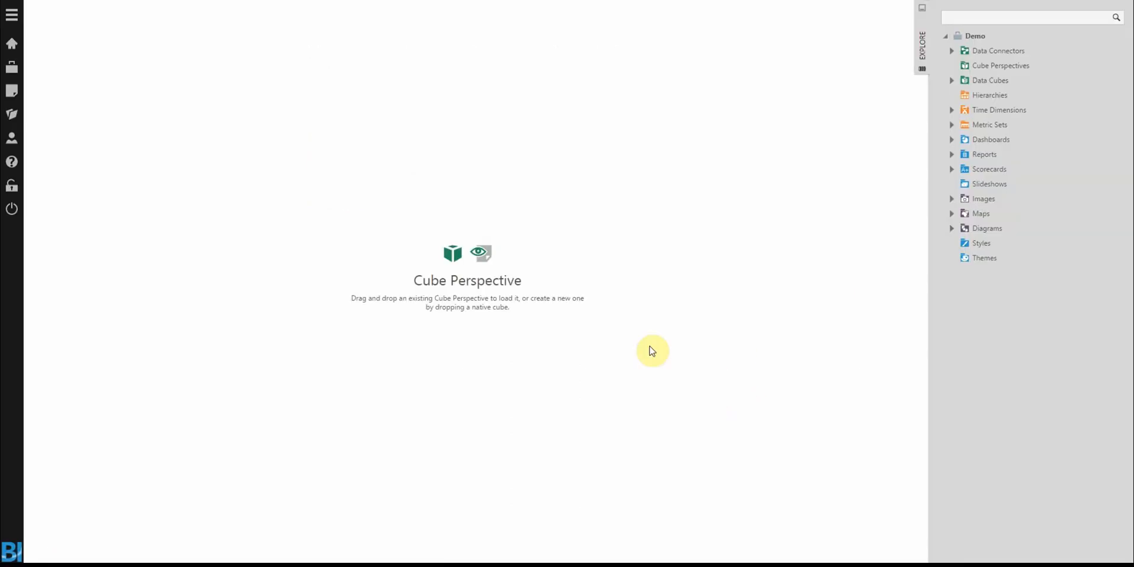
pyautogui.moveTo(883, 77)
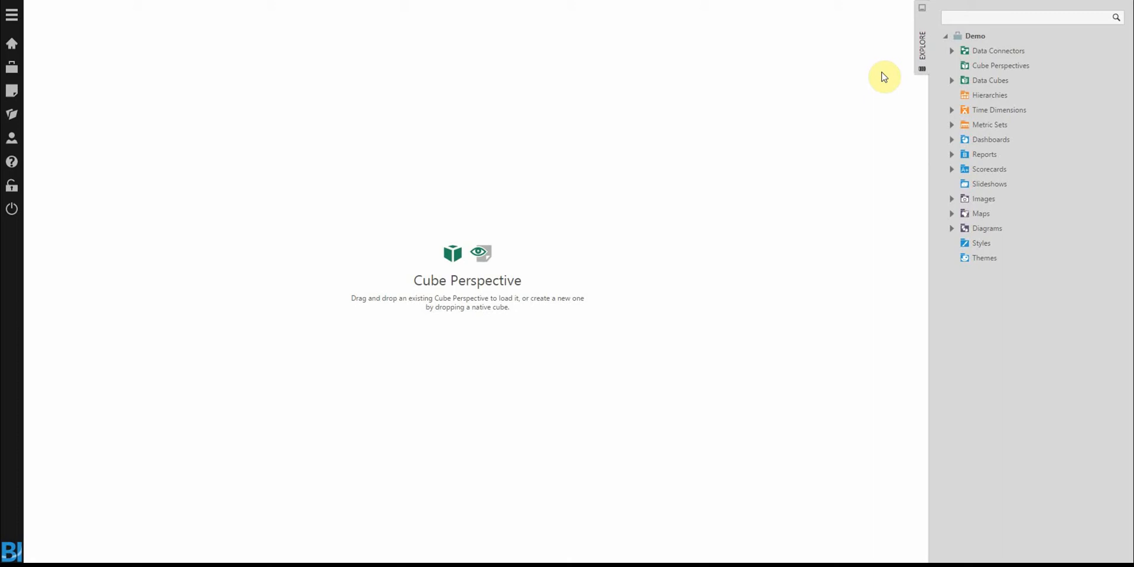
# - Load the Adventure Works cube from Data Connectors > AW Cube into Cube Perspective1
pyautogui.click(952, 50)
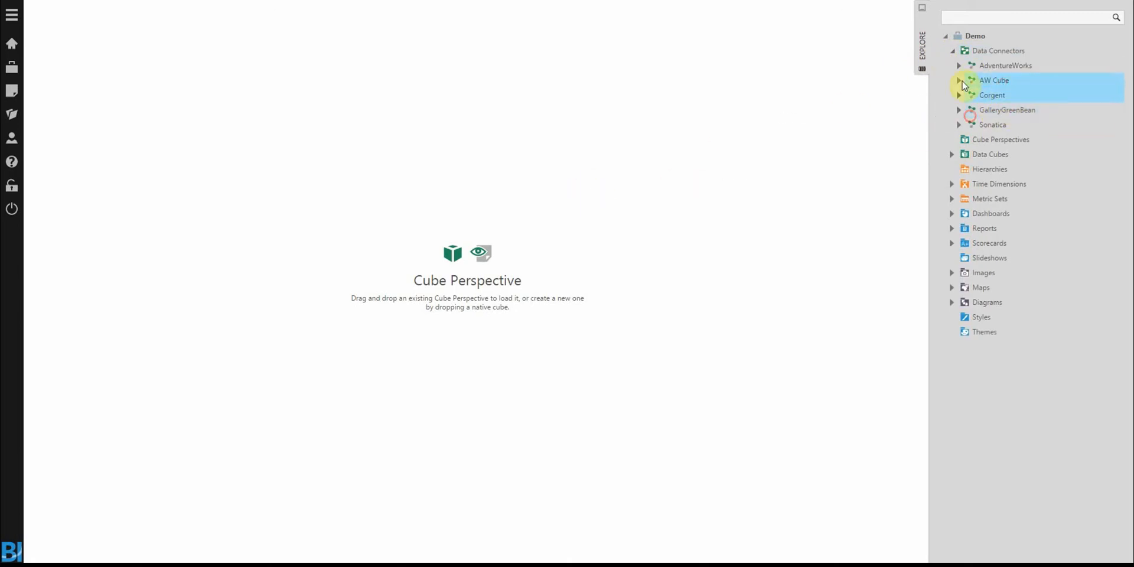
pyautogui.click(959, 81)
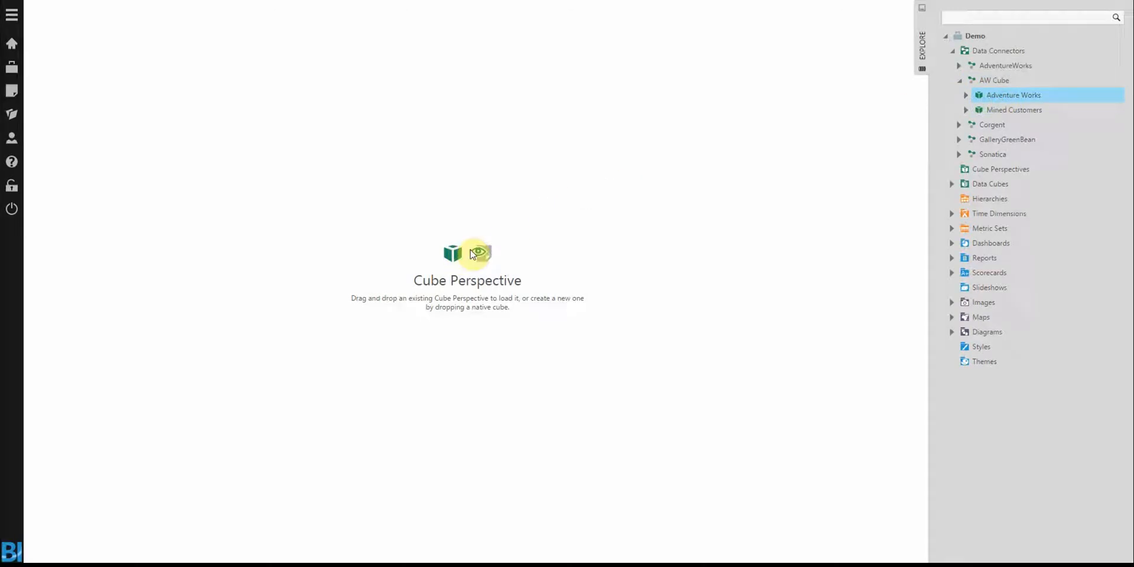
pyautogui.click(1014, 95)
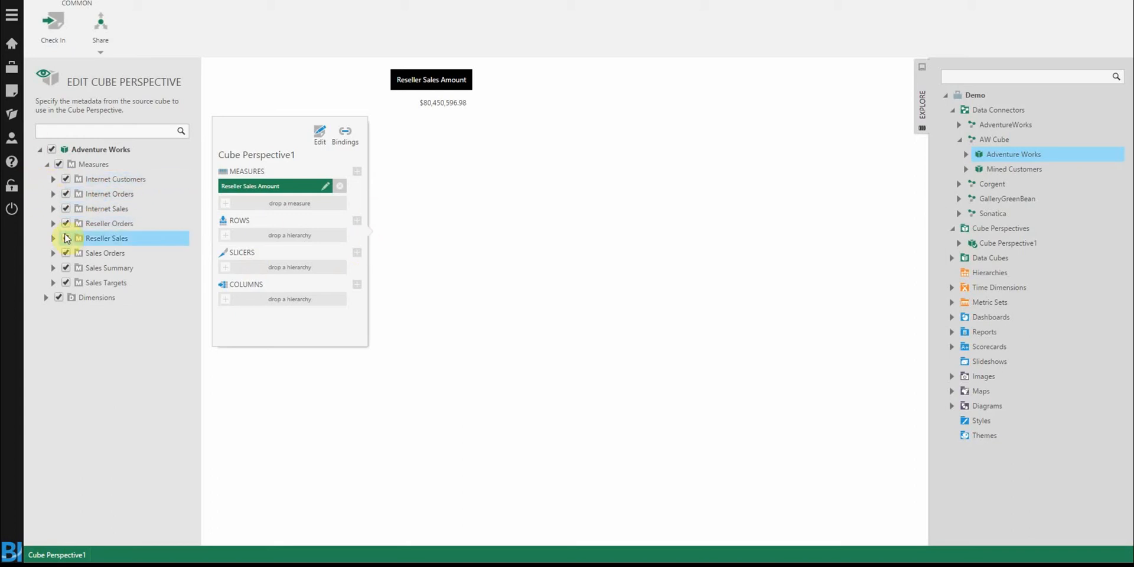
# - Inspect the Internet Customers measure group and preview Reseller Sales Amount ($80,450,596.98)
pyautogui.click(53, 179)
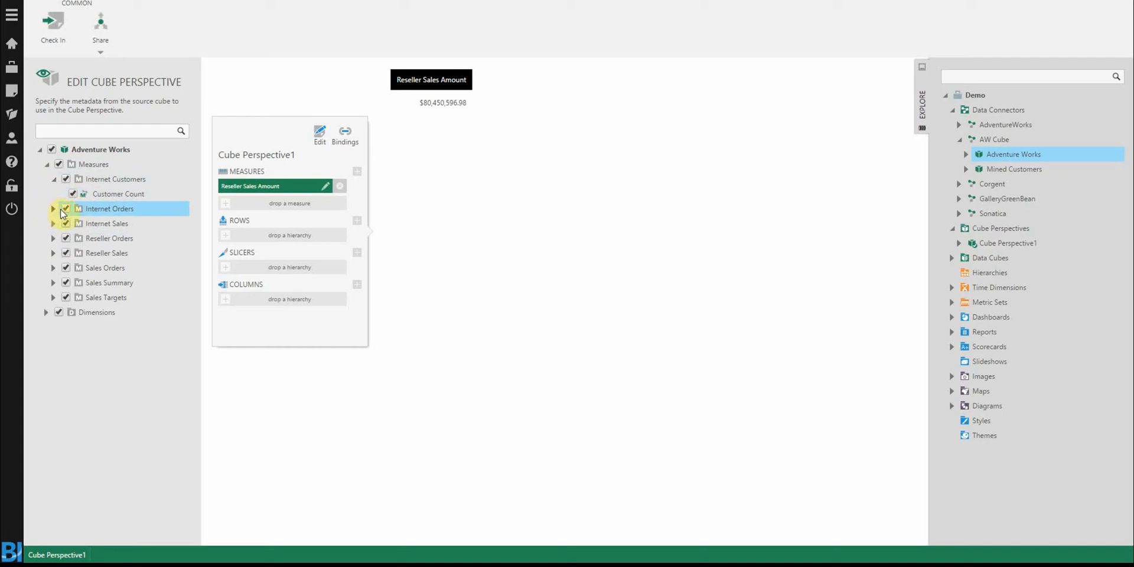
pyautogui.click(52, 179)
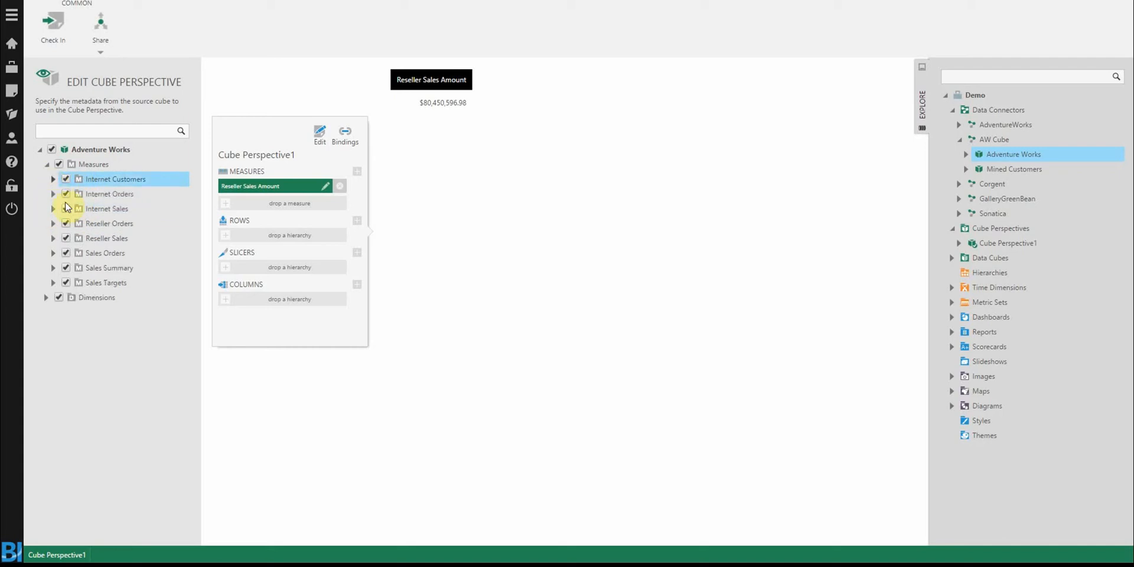
pyautogui.click(109, 194)
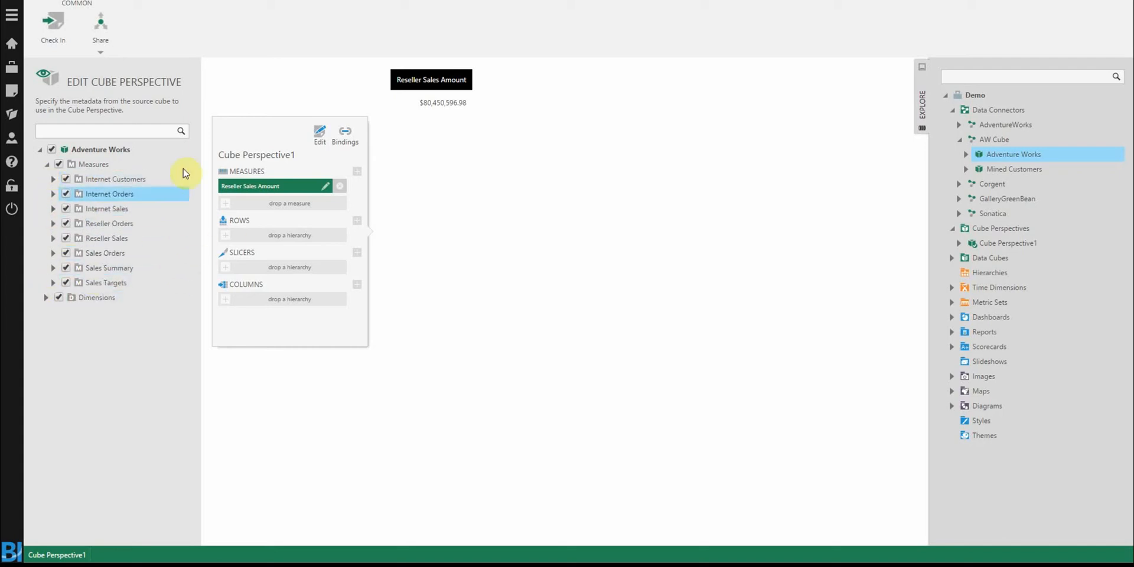
pyautogui.moveTo(291, 177)
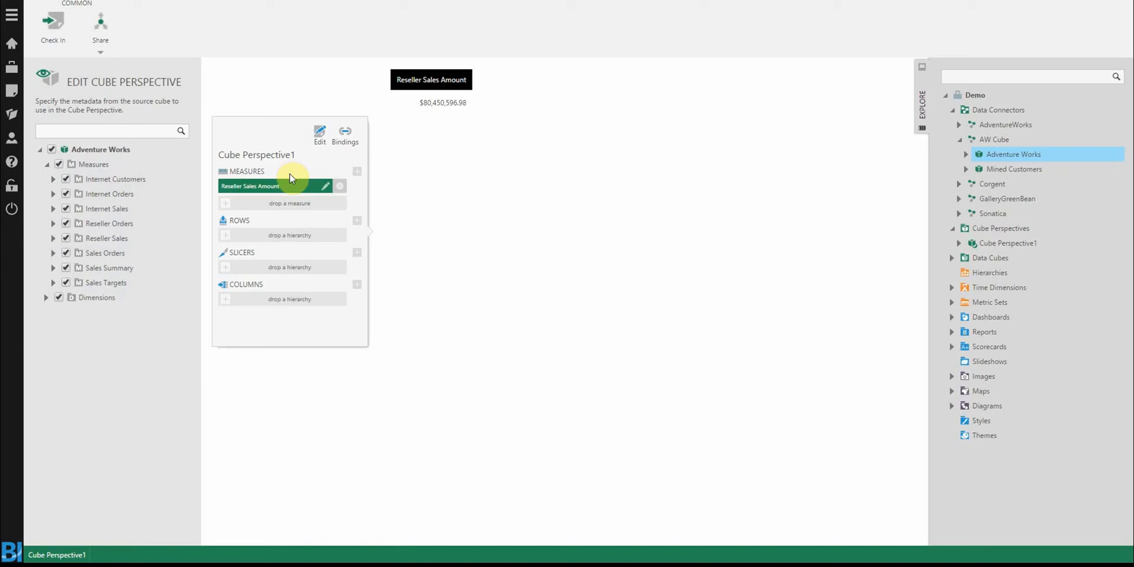
pyautogui.moveTo(468, 270)
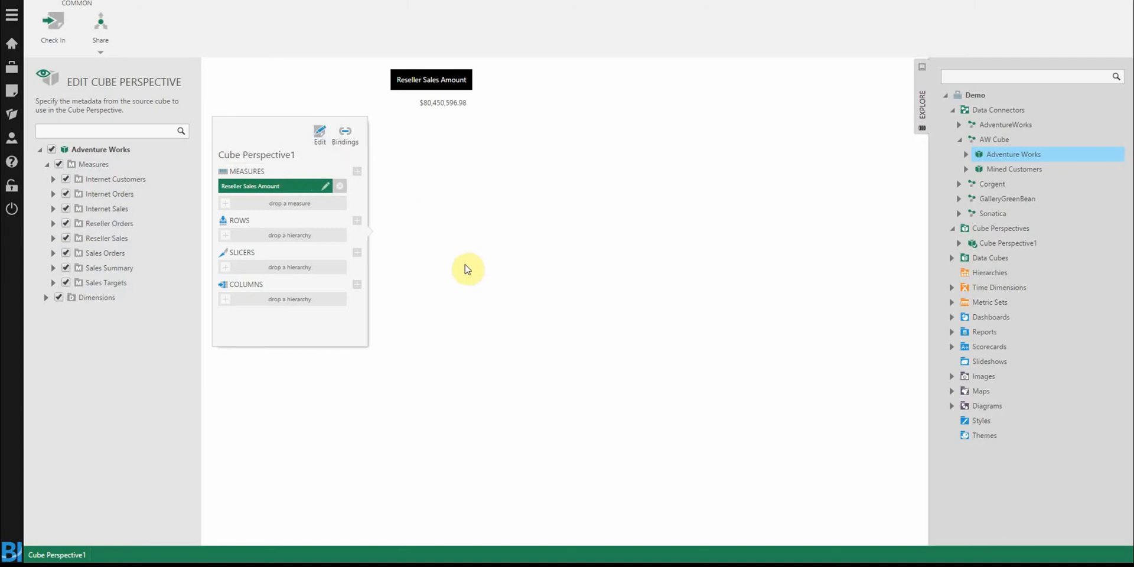
pyautogui.moveTo(295, 221)
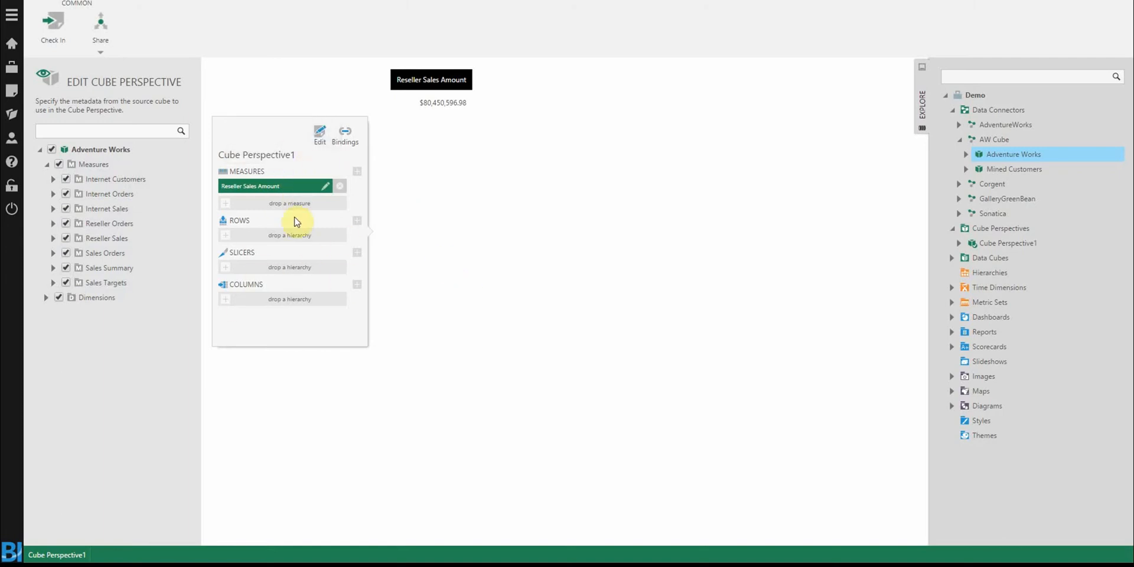
pyautogui.moveTo(311, 248)
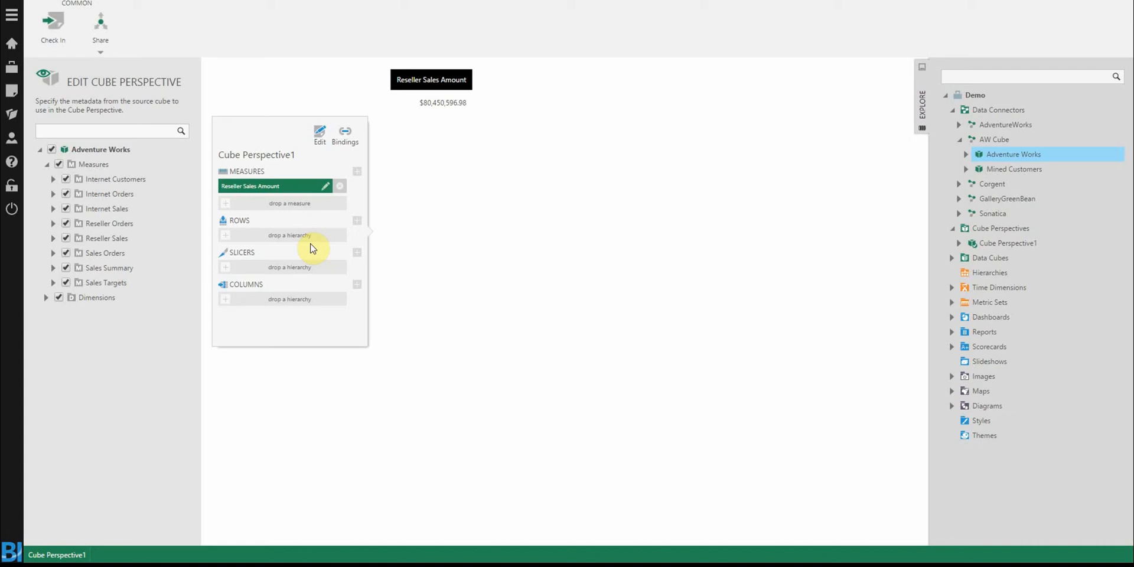
pyautogui.moveTo(368, 253)
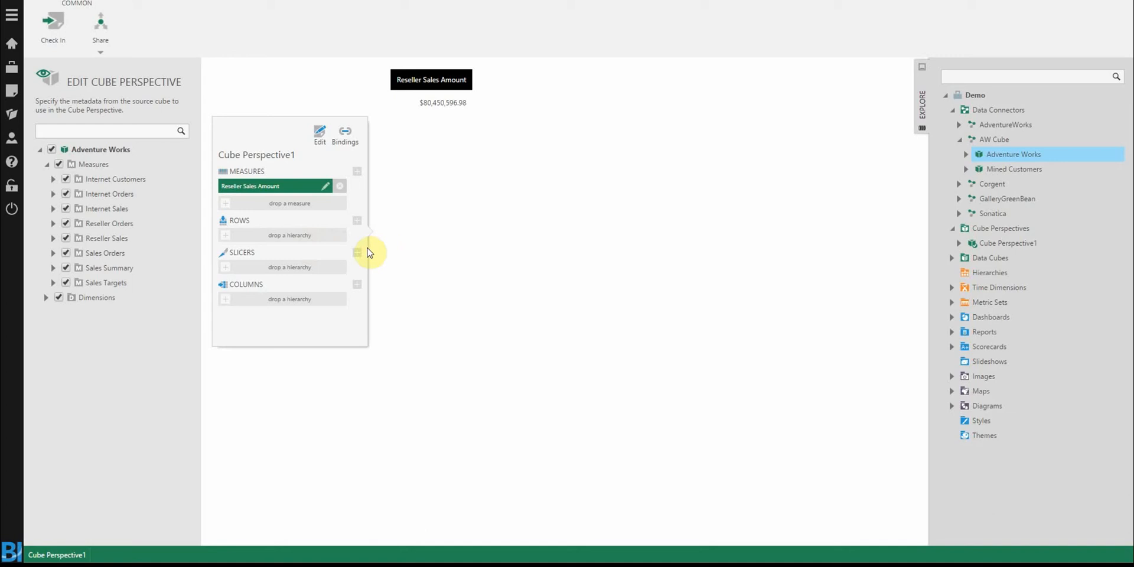
pyautogui.moveTo(294, 370)
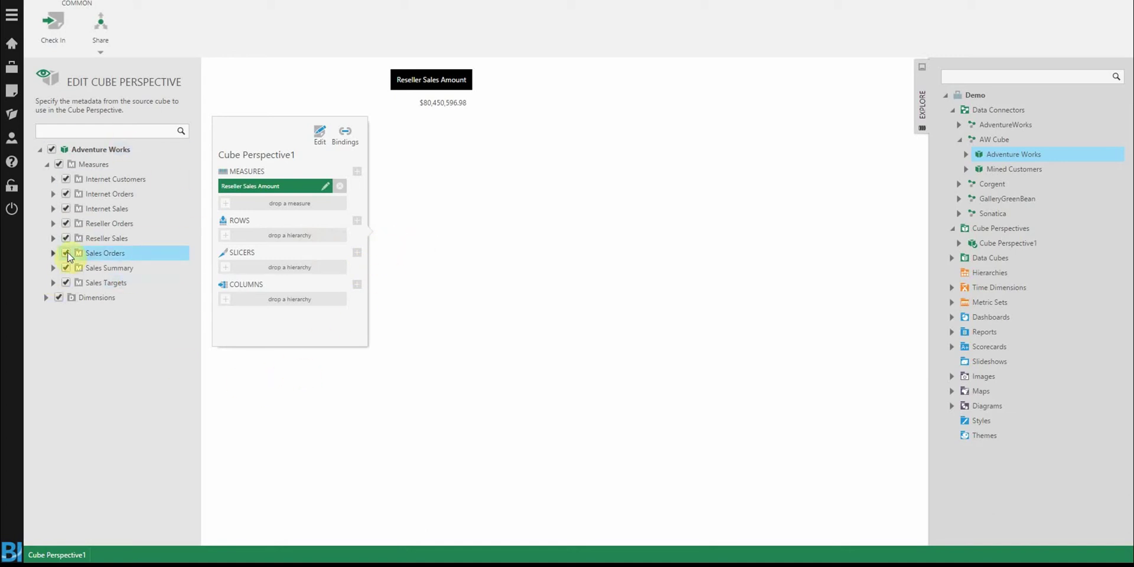
# - Exclude Sales Orders and Reseller Orders, name the perspective My Cube and check it in
pyautogui.click(66, 253)
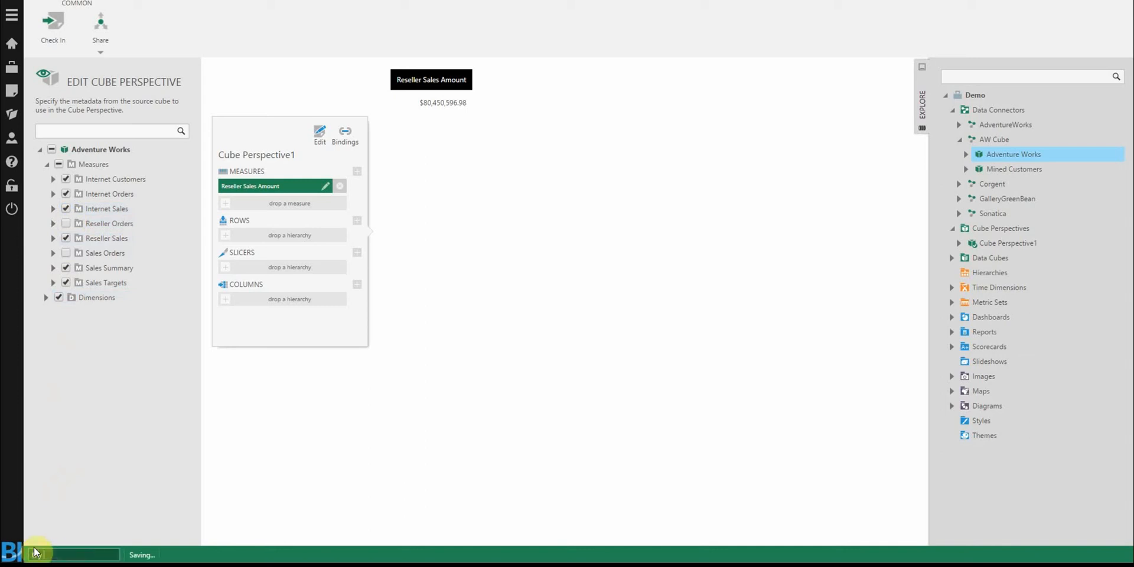
pyautogui.click(53, 25)
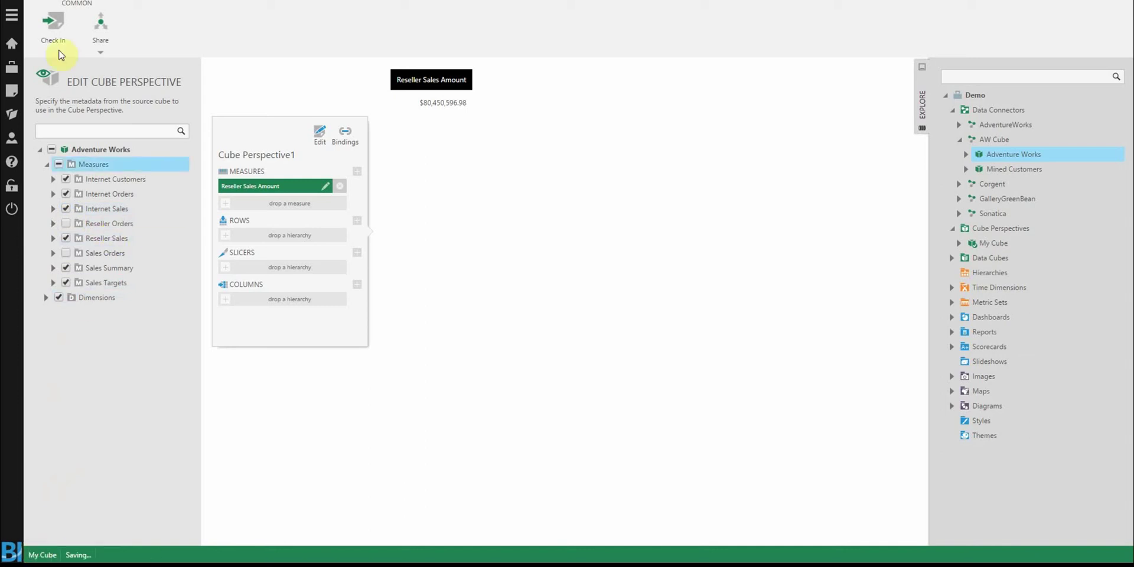
pyautogui.click(53, 25)
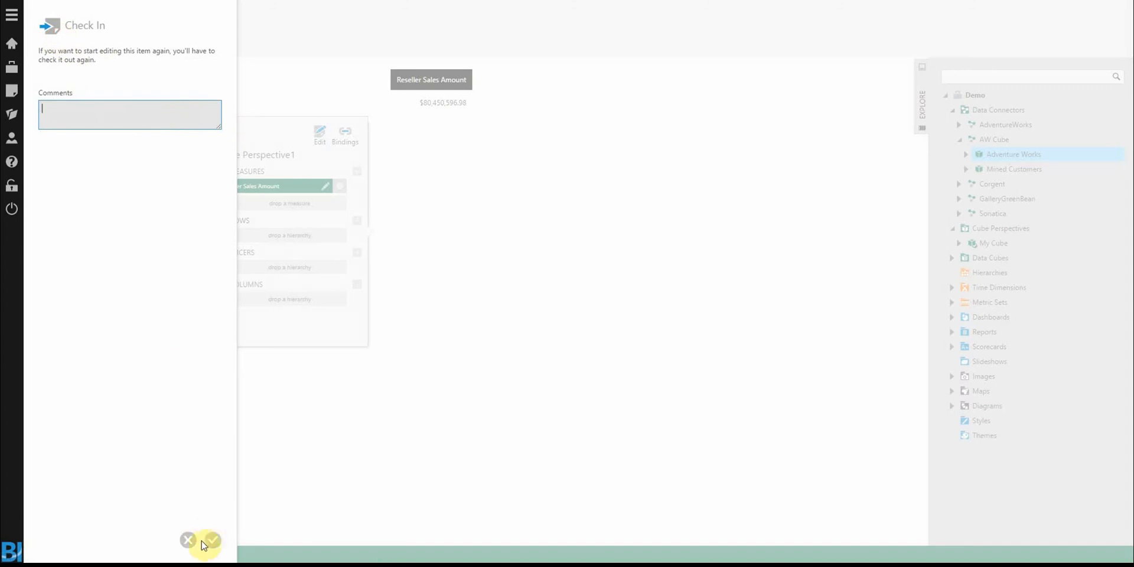
pyautogui.click(212, 540)
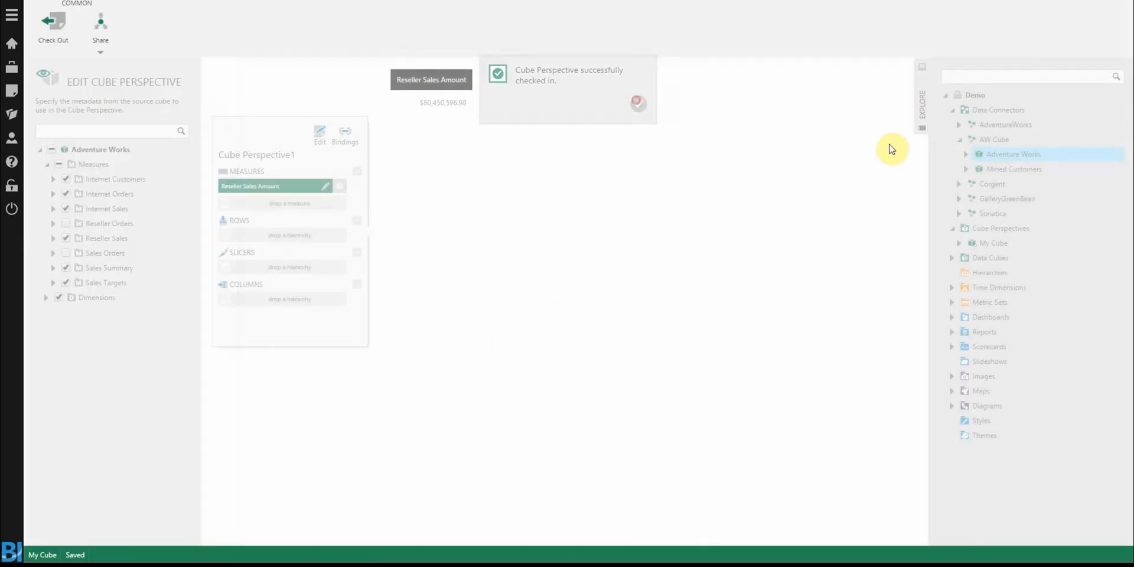
pyautogui.click(52, 24)
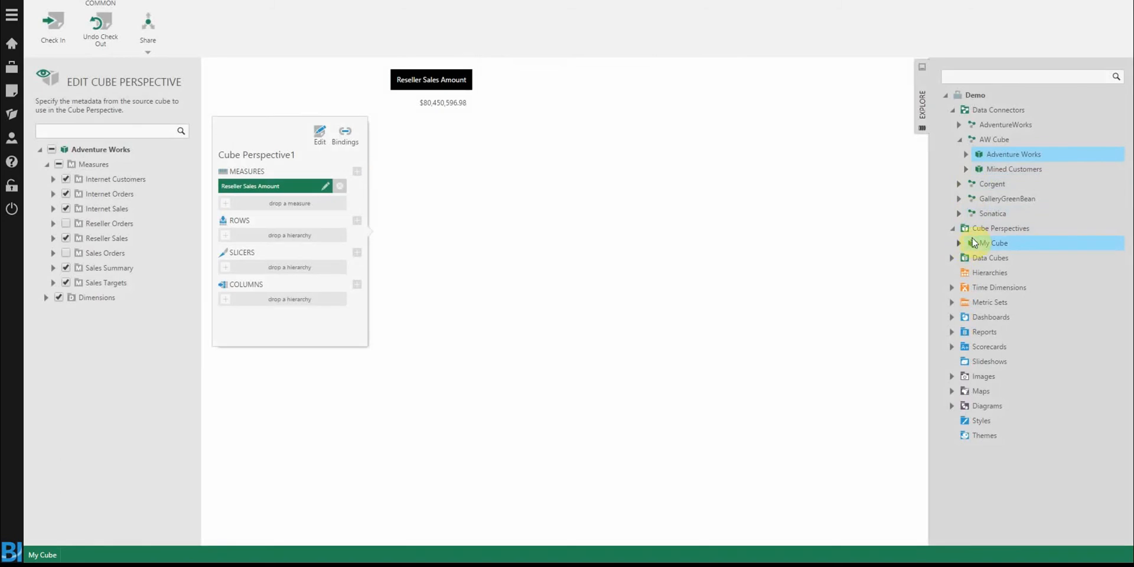
# - Expand My Cube under Cube Perspectives to confirm its six measure groups and Dimensions
pyautogui.click(990, 258)
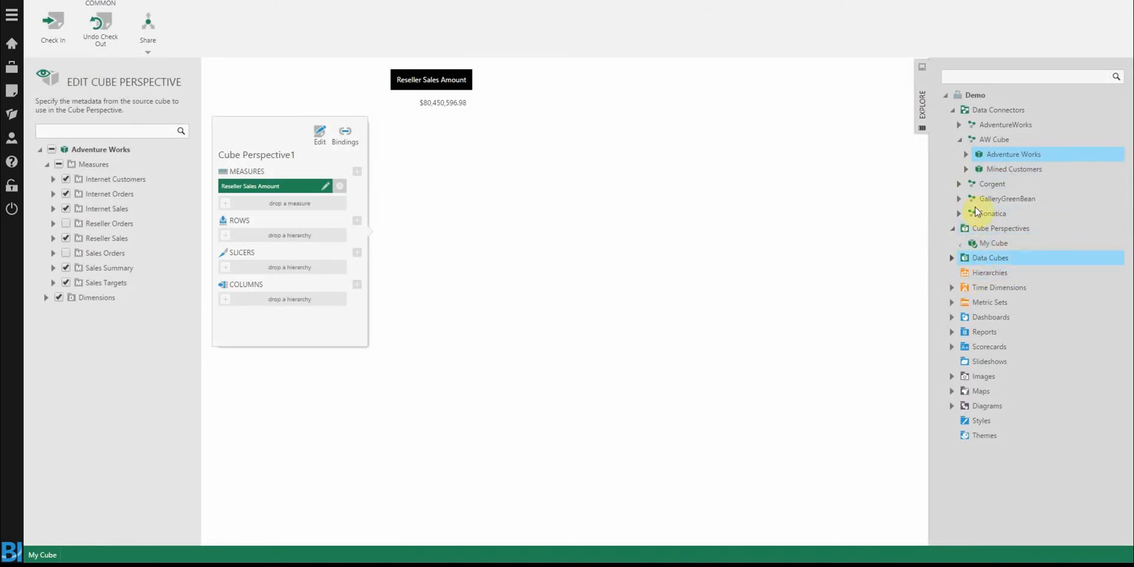
pyautogui.click(960, 243)
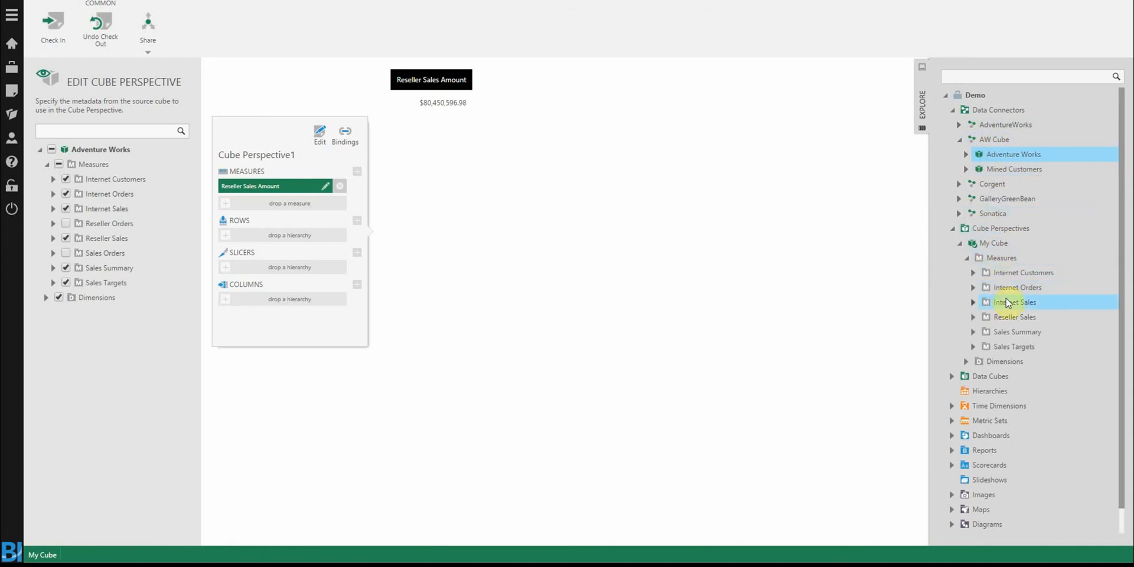
pyautogui.moveTo(1008, 331)
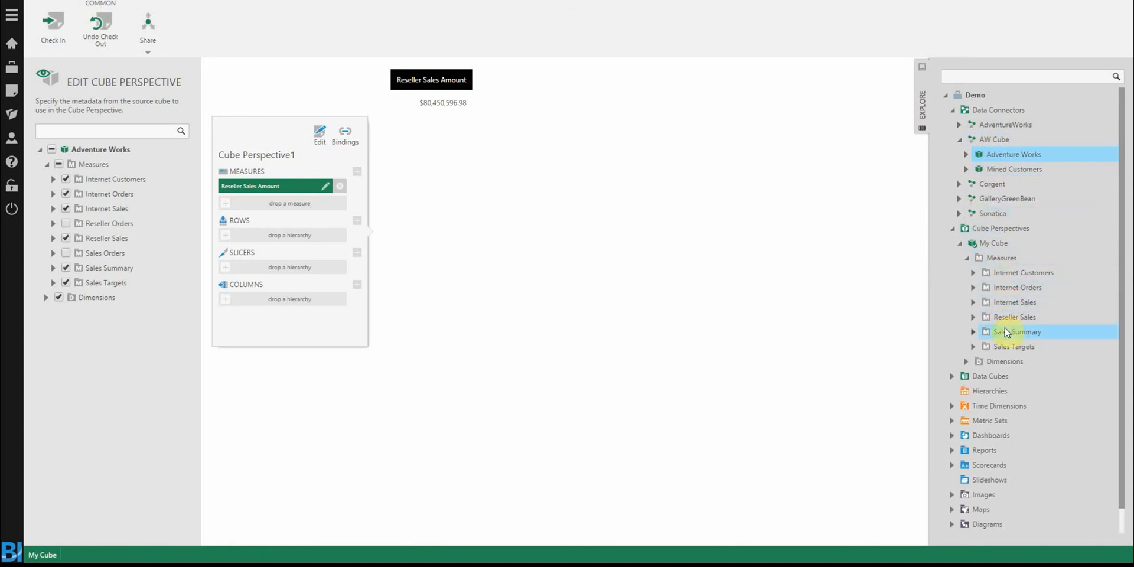
pyautogui.moveTo(1020, 332)
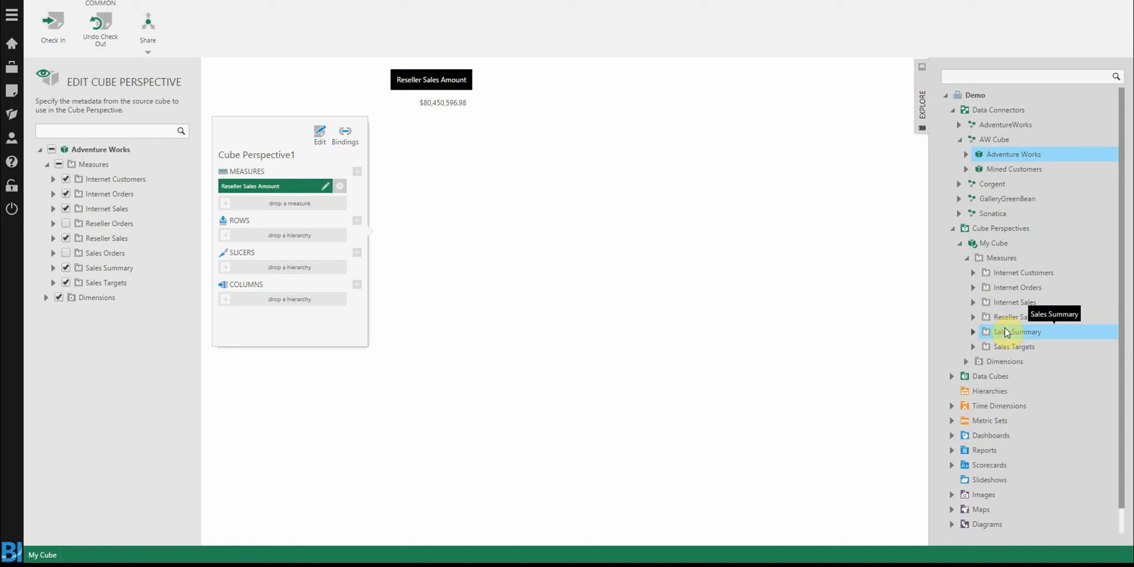
pyautogui.click(995, 140)
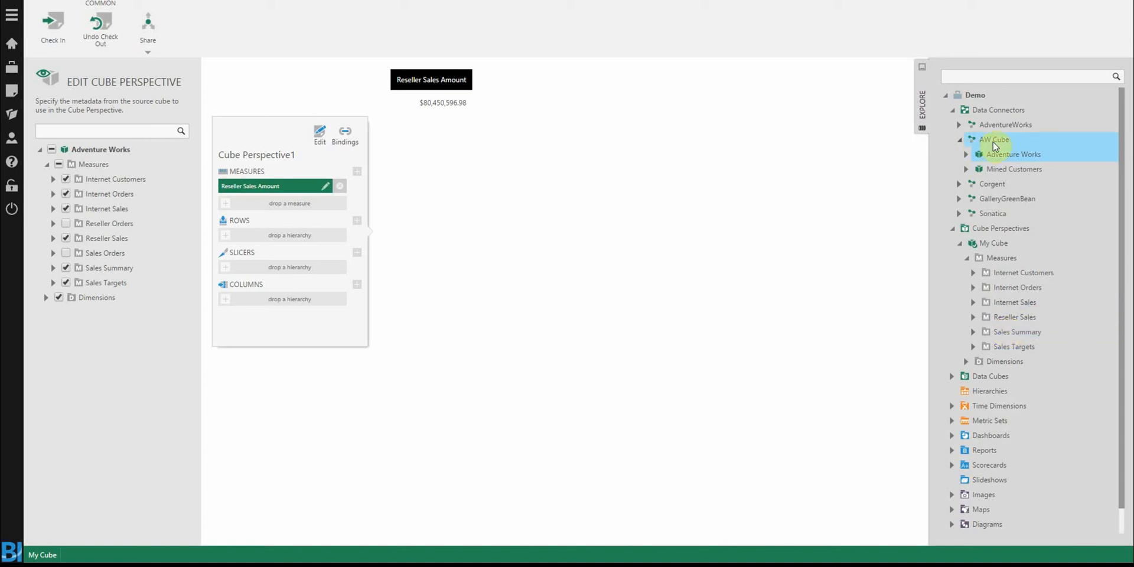
pyautogui.click(994, 243)
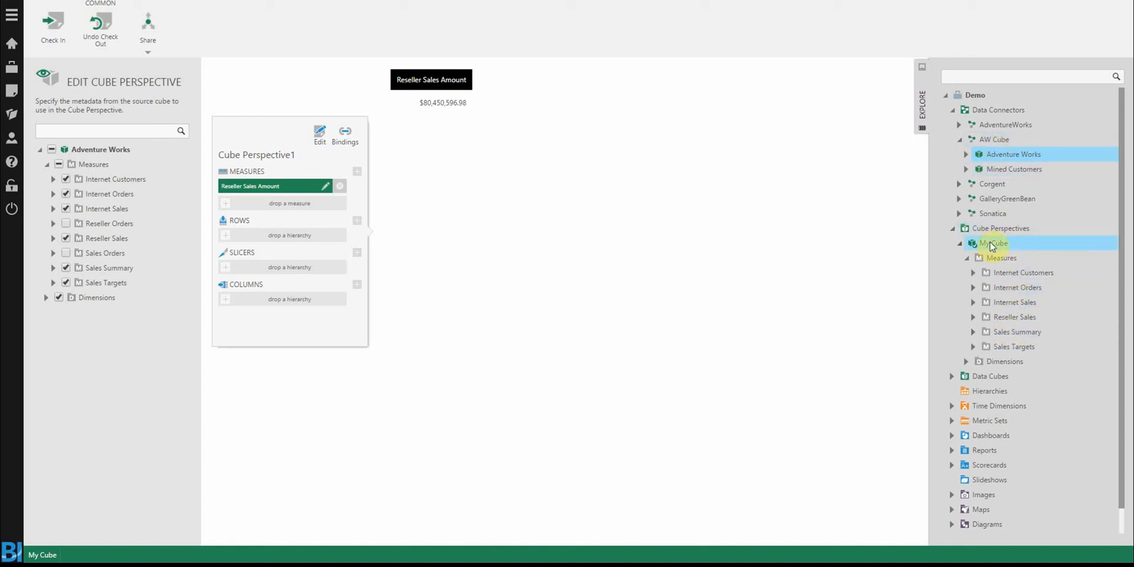
pyautogui.moveTo(1056, 254)
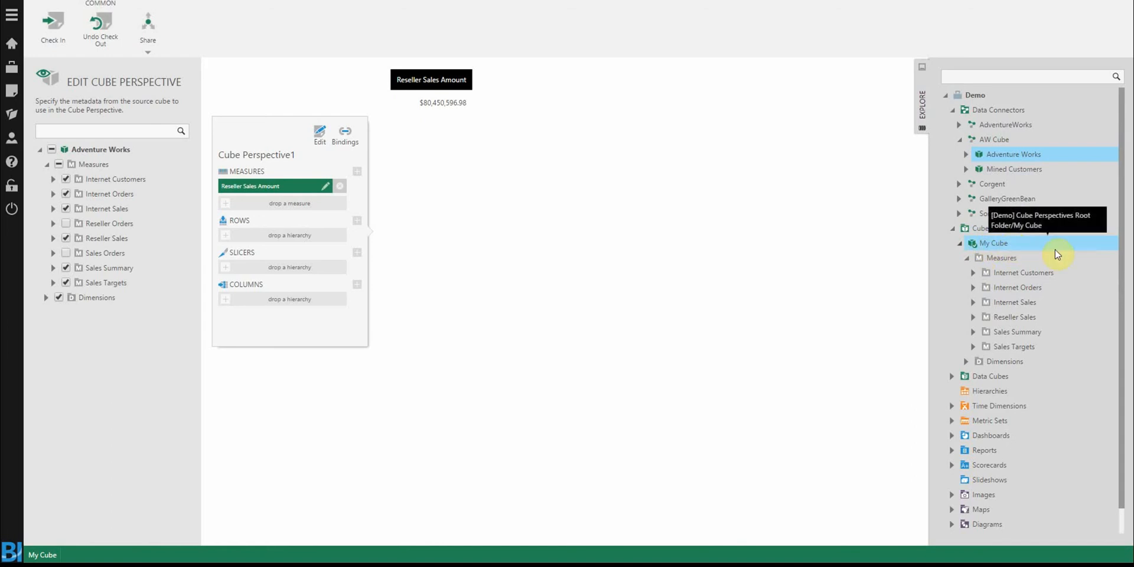
pyautogui.moveTo(861, 320)
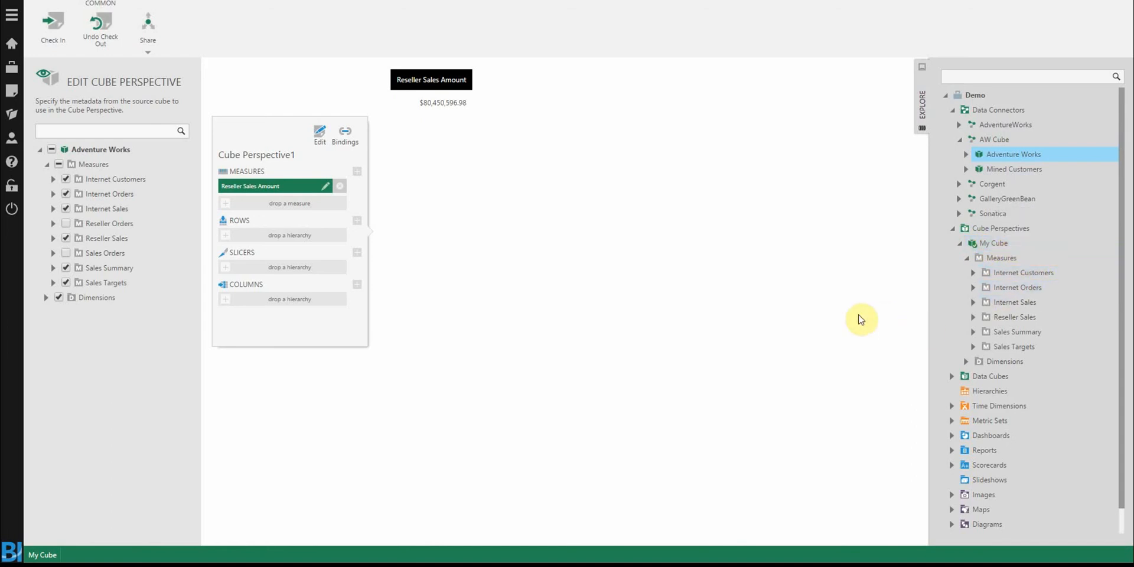